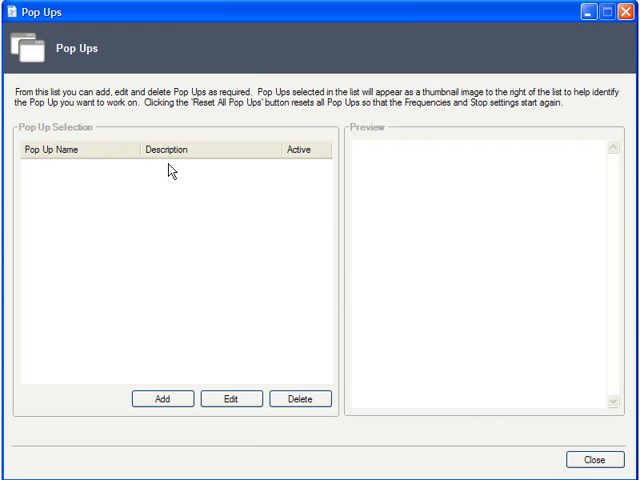
pyautogui.moveTo(142, 204)
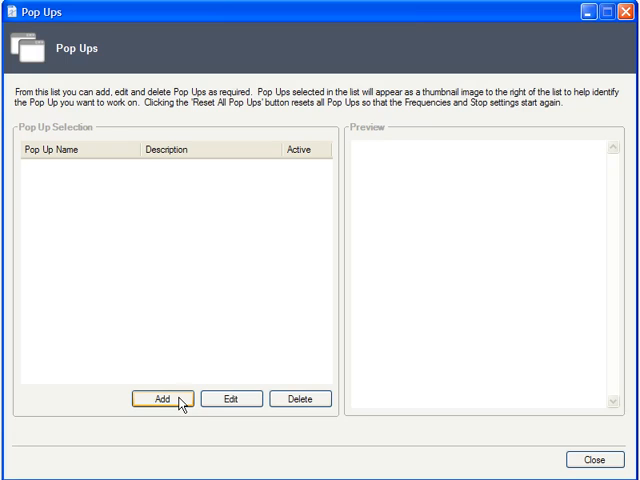
# Step: Add a new pop-up from the empty Pop Ups list so the Pop Up Editor loads
pyautogui.click(160, 400)
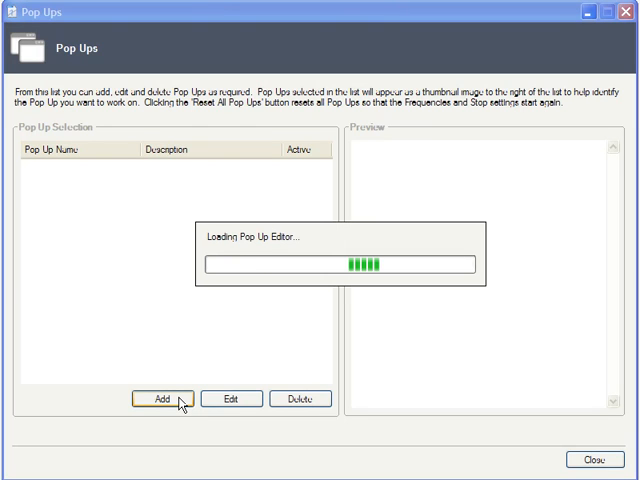
# Step: Enter the name 'Laptop Accessory Pop-up' and a description reminding laptop-page visitors of the free accessory kit
pyautogui.click(160, 400)
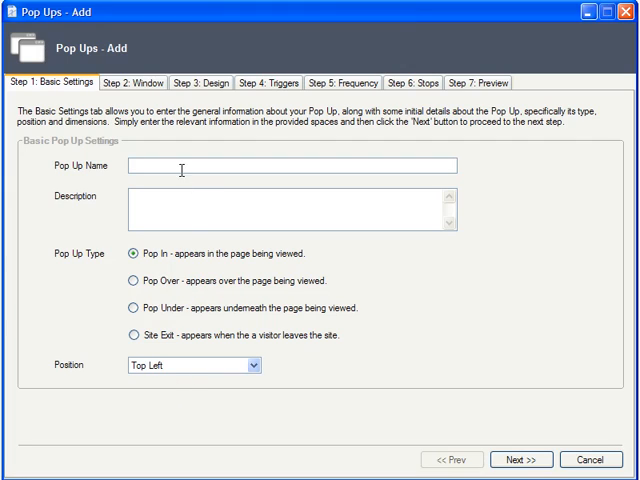
pyautogui.write('Laptop Accessory Pop-up')
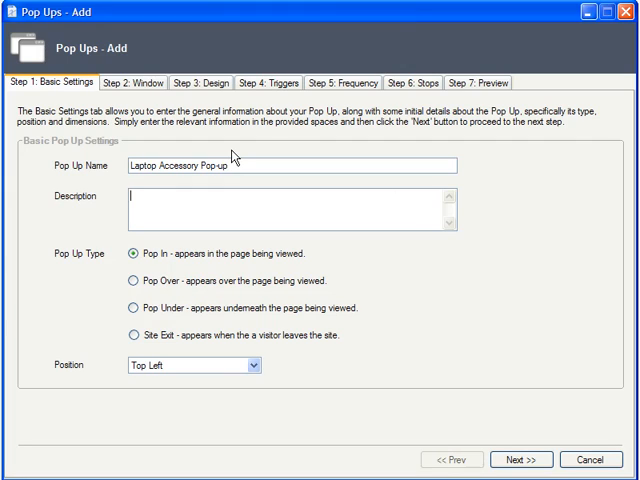
pyautogui.write('Pop-up to remind those who visit our laptop pages that they can get a free accessory kit with the purchase of a laptop, now through November 10th.')
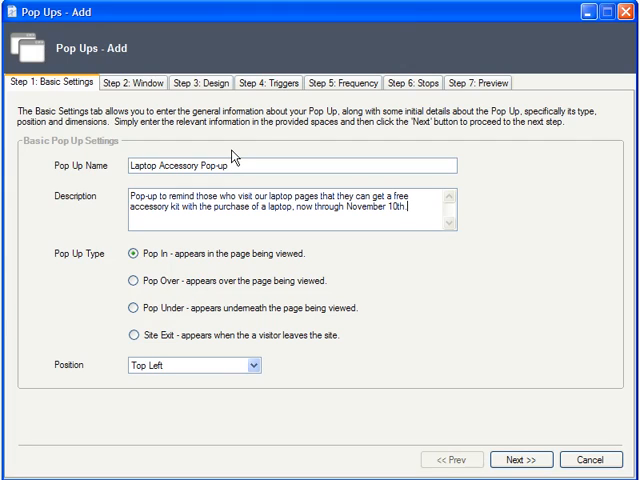
pyautogui.moveTo(172, 424)
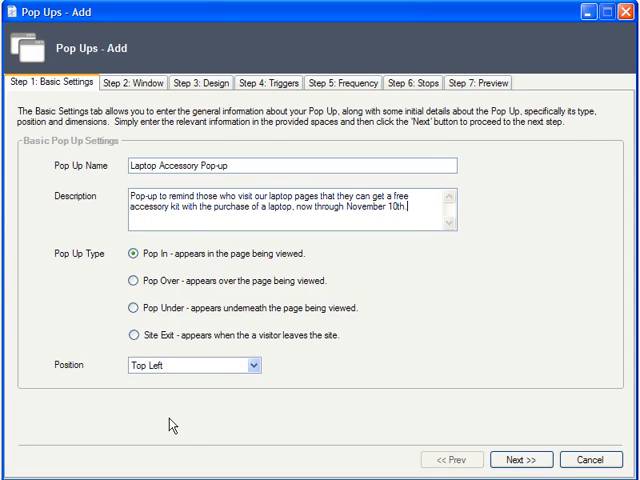
pyautogui.moveTo(340, 276)
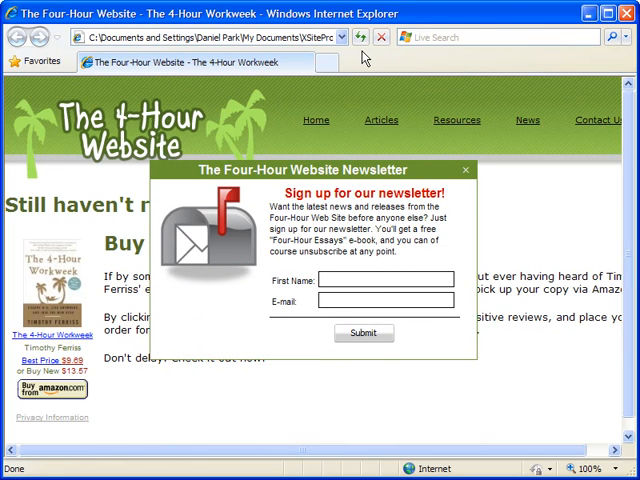
# Step: View and dismiss the sample site's newsletter pop-up shown as a separate window
pyautogui.click(464, 170)
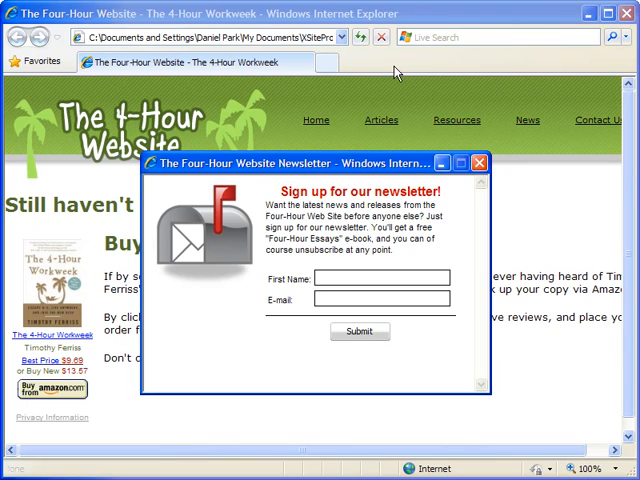
pyautogui.click(478, 164)
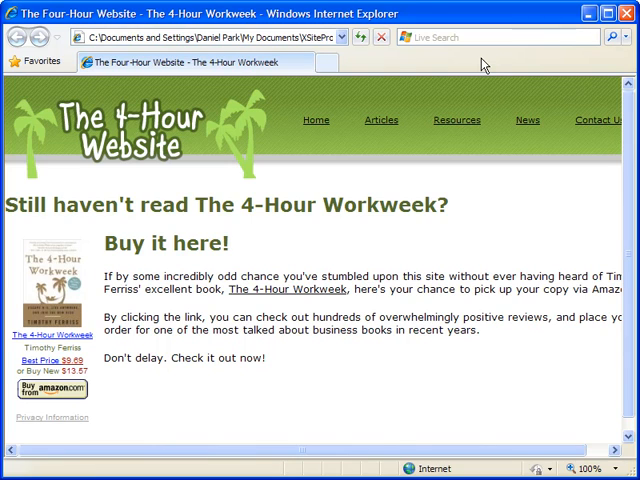
pyautogui.moveTo(592, 12)
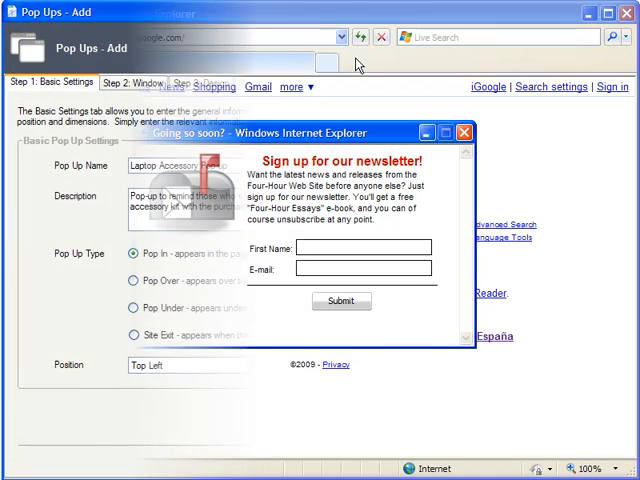
# Step: Set the pop-up Position to Center and advance to Step 2: Window
pyautogui.click(460, 132)
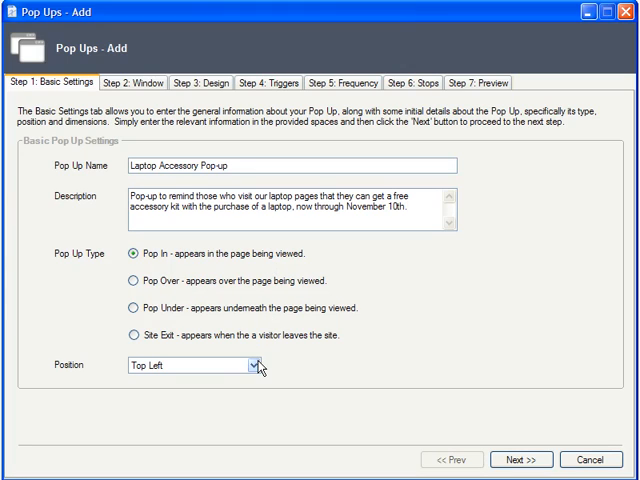
pyautogui.click(248, 364)
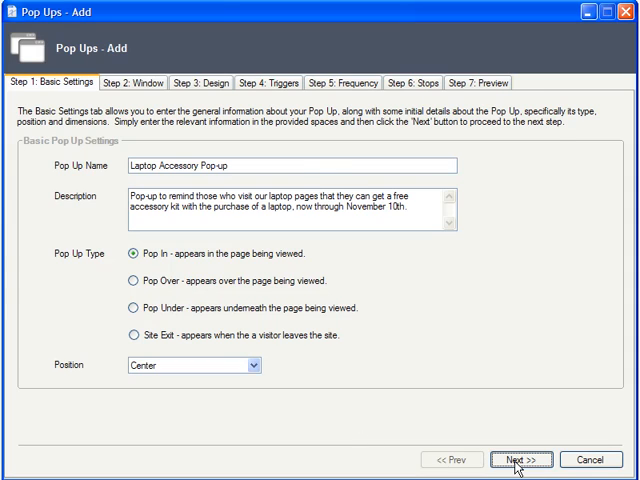
pyautogui.click(520, 460)
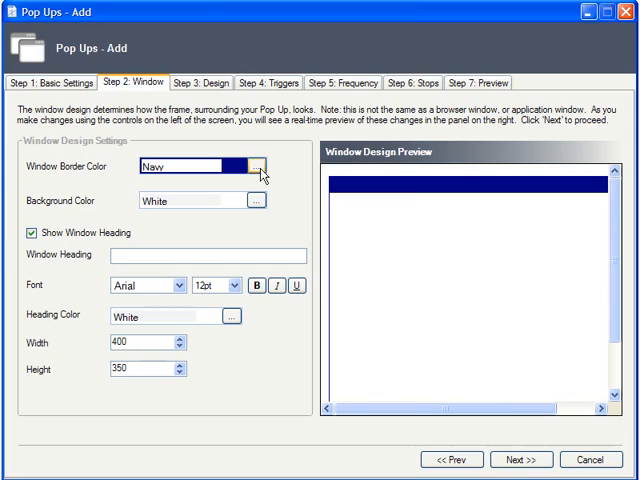
# Step: Set the window border colour to Maroon from the Web Colors palette
pyautogui.click(256, 166)
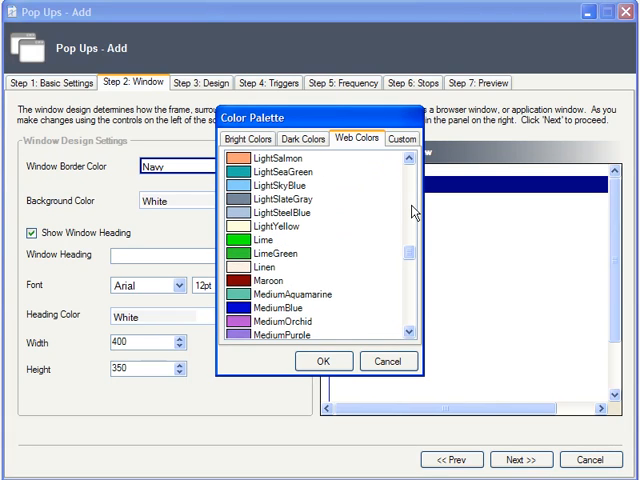
pyautogui.click(270, 280)
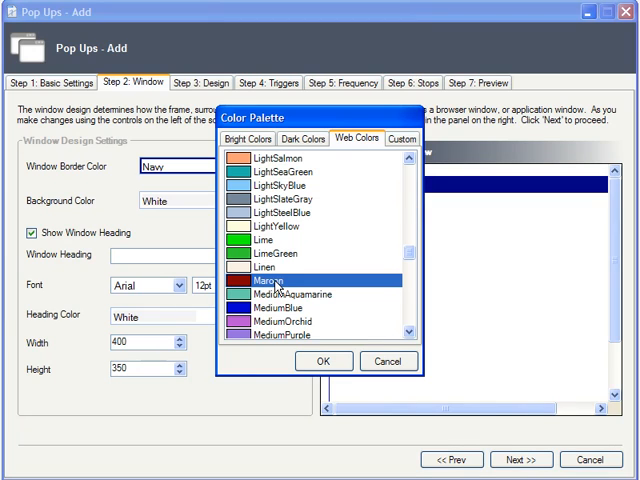
pyautogui.click(322, 360)
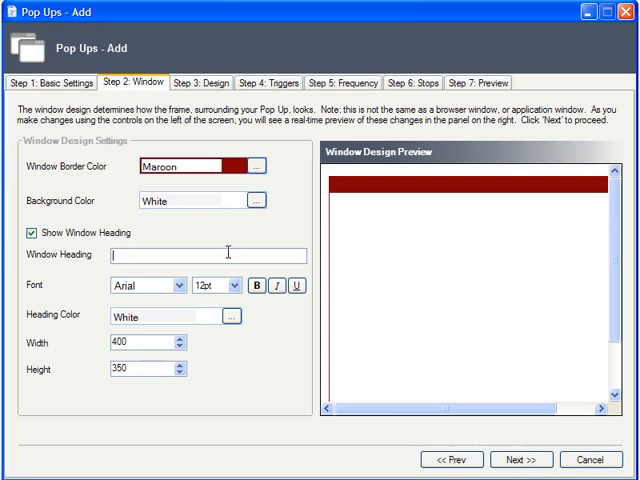
# Step: Give the window the bold heading 'Get a free accessory kit with your laptop!' and advance to Step 3: Design
pyautogui.write('Get a free accessory kit with your laptop!')
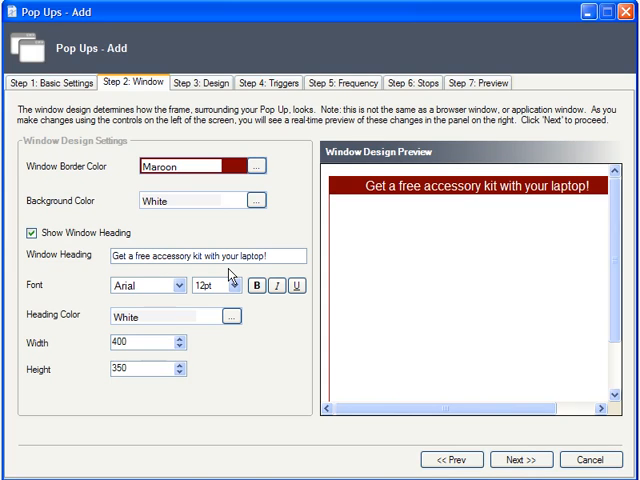
pyautogui.click(256, 286)
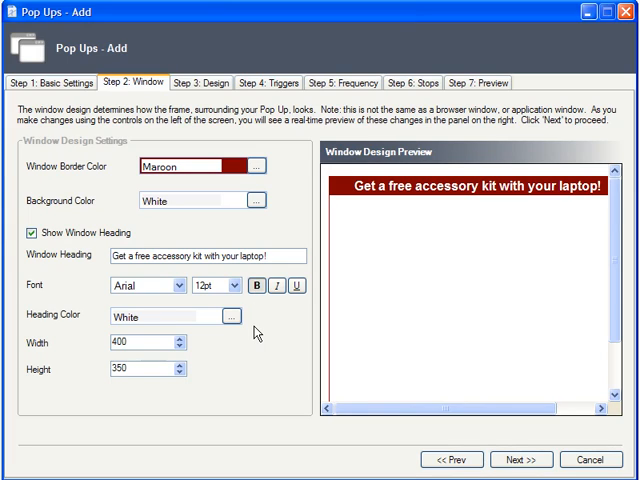
pyautogui.click(140, 342)
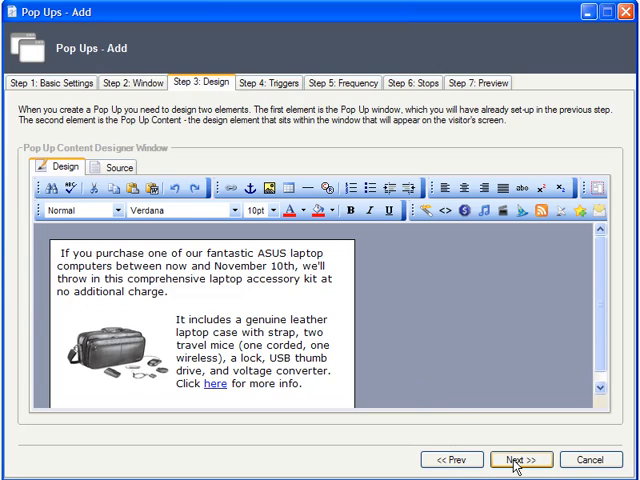
# Step: Keep the ASUS accessory kit offer content and advance to Step 4: Triggers
pyautogui.click(520, 460)
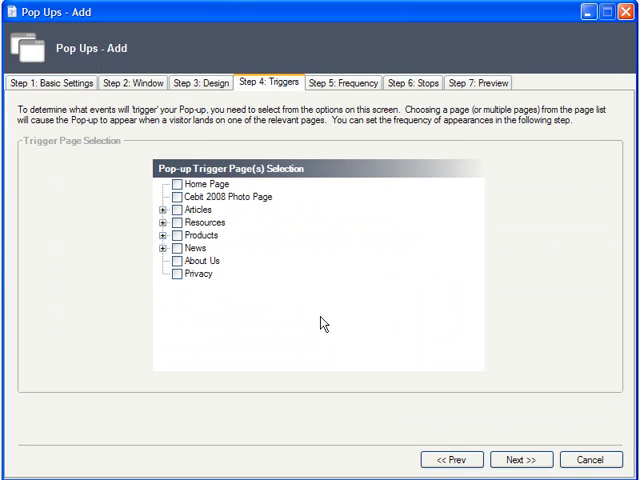
pyautogui.moveTo(264, 312)
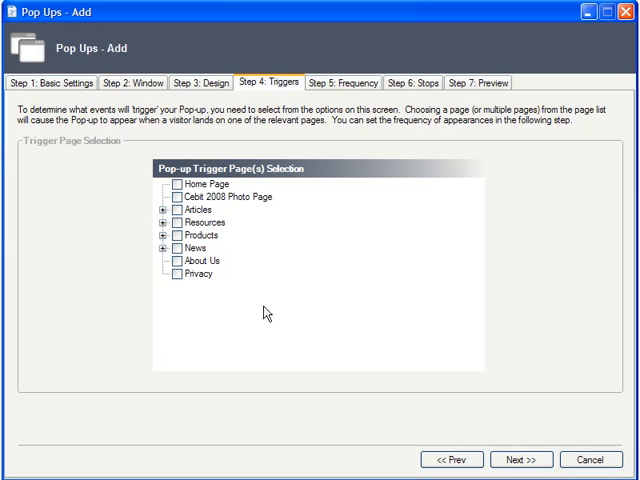
# Step: Keep the Laptop Computers pages under Products checked as triggers and advance to Step 5: Frequency
pyautogui.click(164, 236)
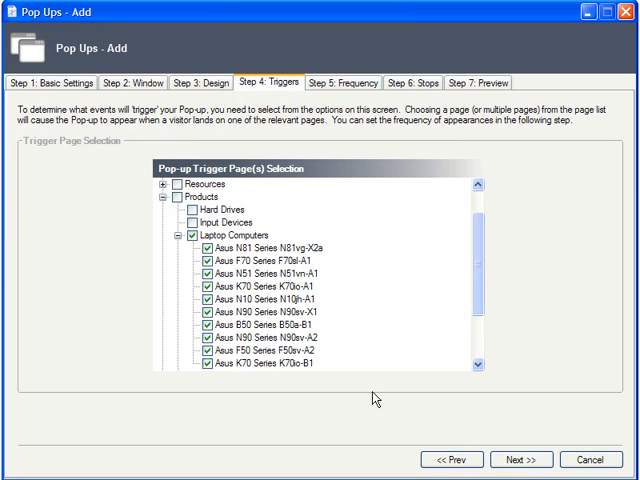
pyautogui.scroll(-3)
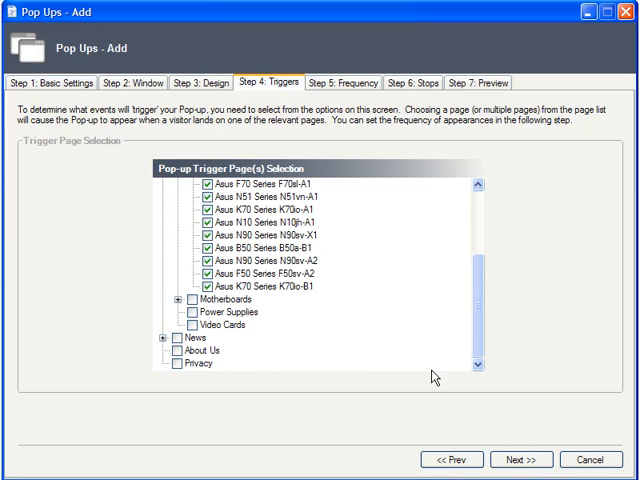
pyautogui.click(520, 460)
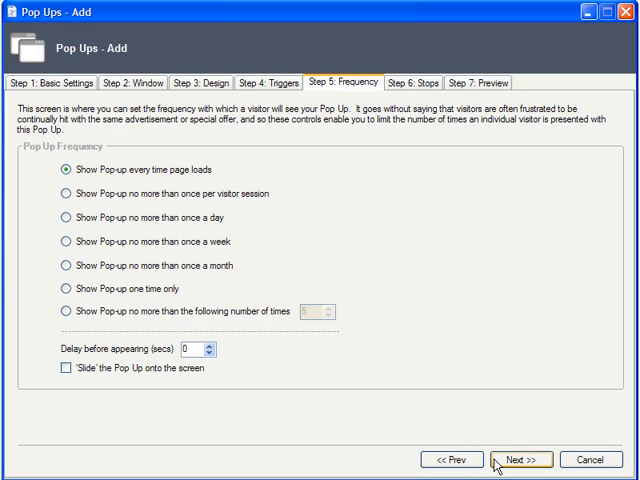
pyautogui.moveTo(420, 324)
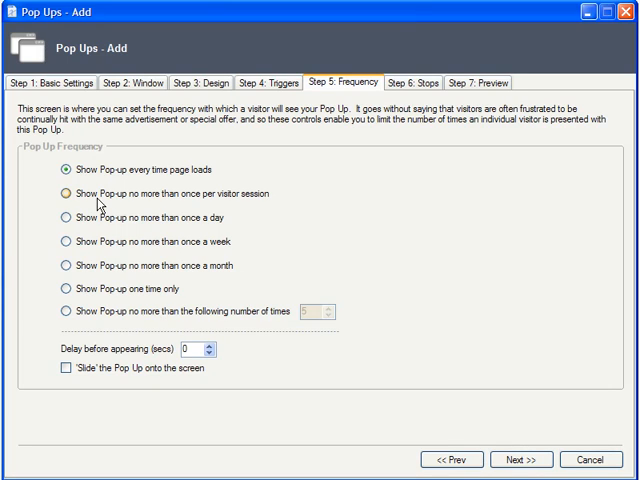
# Step: Show the pop-up no more than once per visitor session, sliding onto the screen, and advance to Step 6: Stops
pyautogui.click(64, 192)
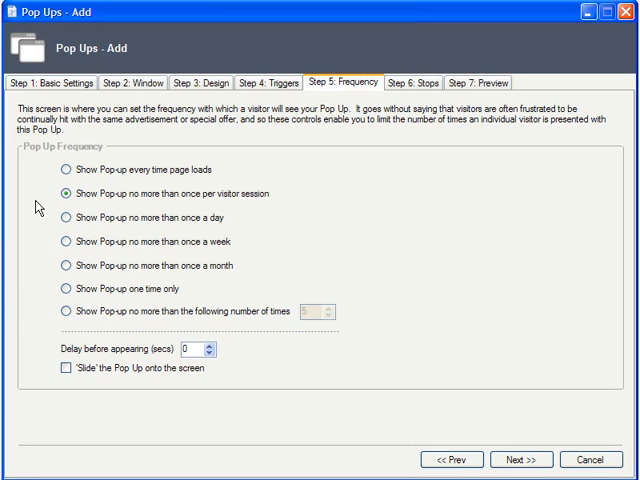
pyautogui.moveTo(52, 364)
pyautogui.write('10')
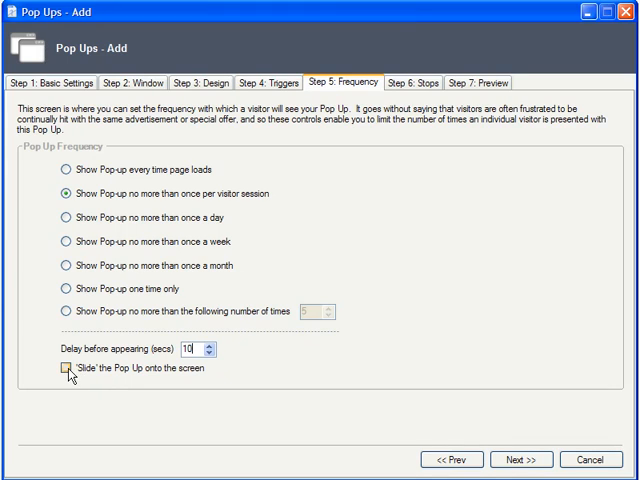
pyautogui.click(60, 368)
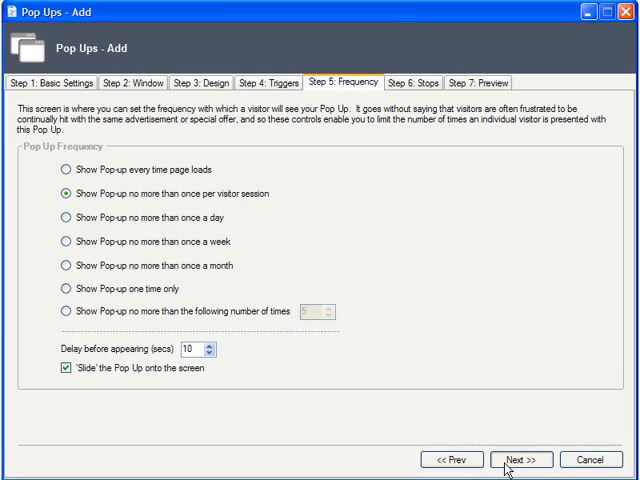
pyautogui.click(520, 460)
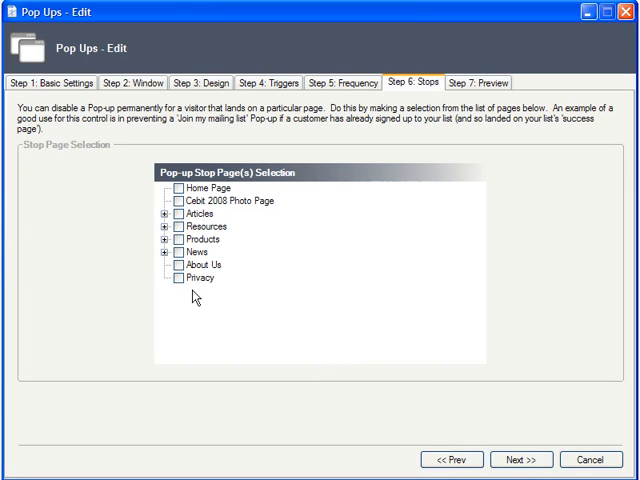
# Step: Tick the Laptop Purchase Thank-you Page under Products > Laptop Computers as a stop page and advance to Step 7: Preview
pyautogui.click(164, 240)
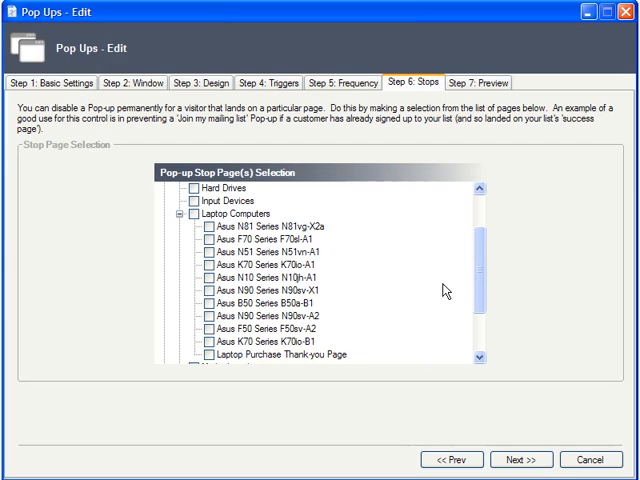
pyautogui.moveTo(212, 364)
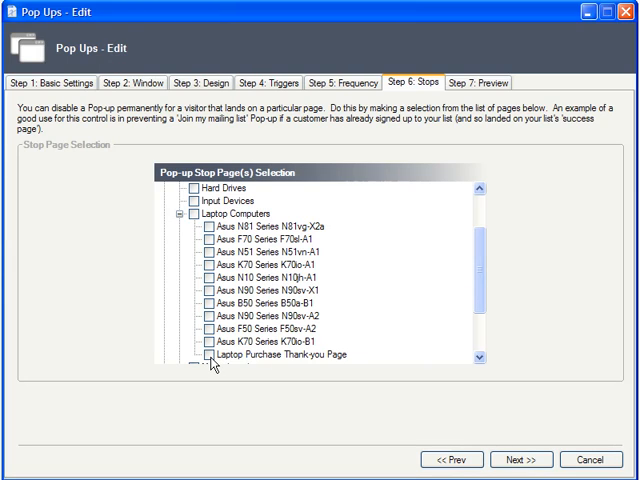
pyautogui.click(204, 354)
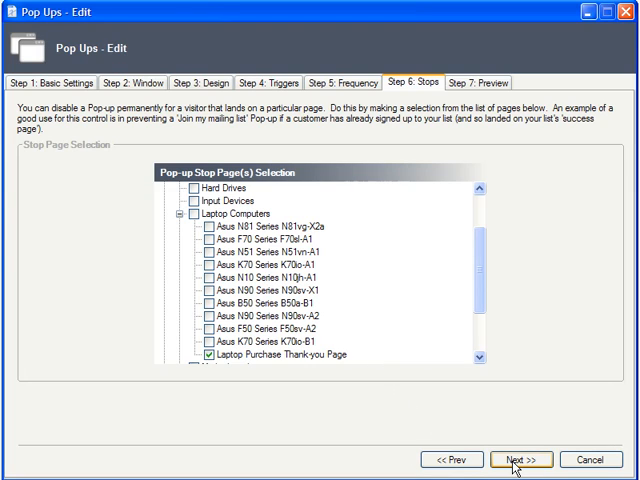
pyautogui.click(520, 460)
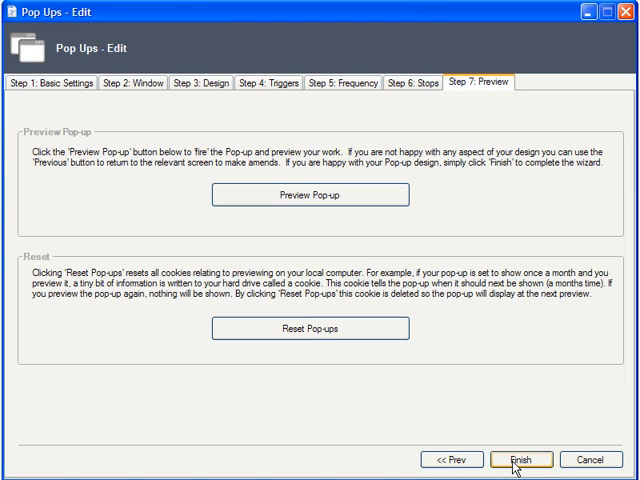
pyautogui.moveTo(370, 232)
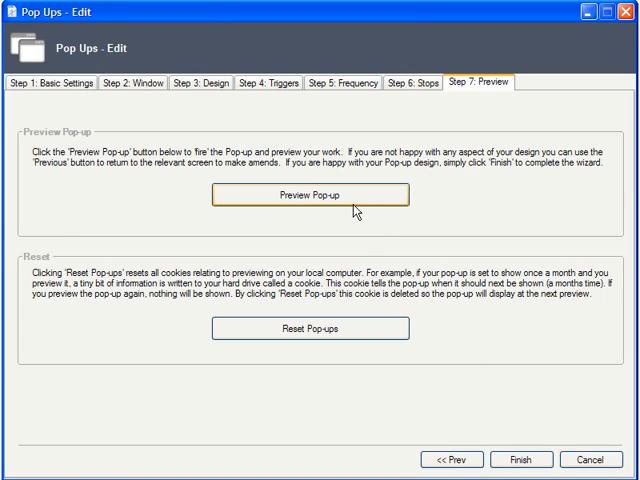
# Step: Reset the pop-up preview cookies and acknowledge the Pop-Ups Reset message
pyautogui.click(310, 194)
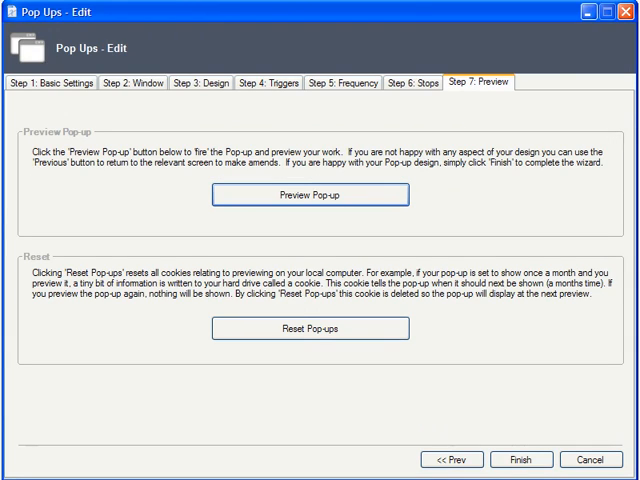
pyautogui.moveTo(442, 322)
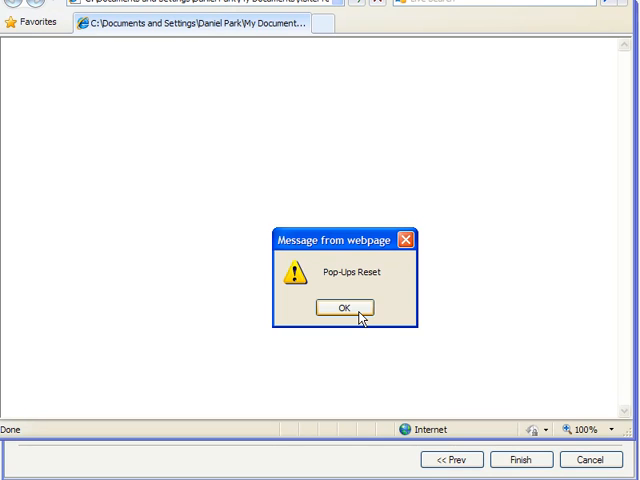
pyautogui.click(344, 308)
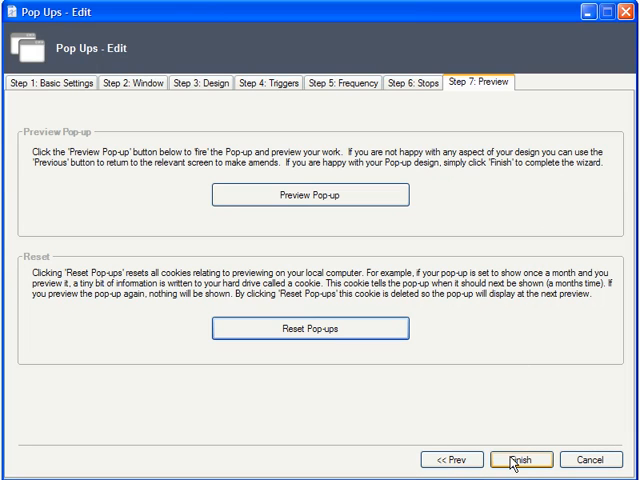
# Step: Finish the wizard to save the pop-up, then toggle its Active checkbox off and back on
pyautogui.click(520, 460)
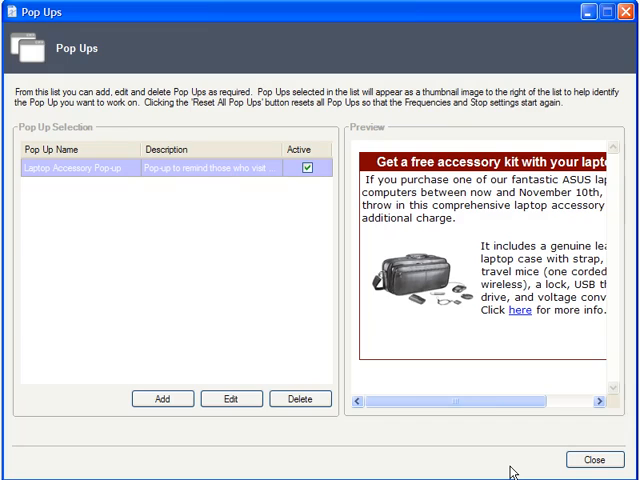
pyautogui.moveTo(356, 312)
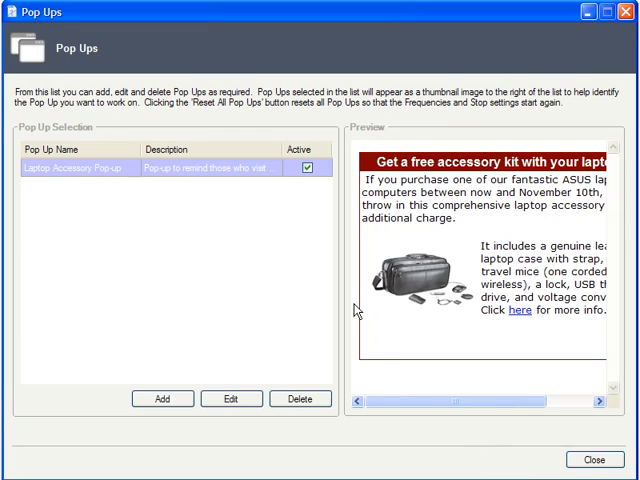
pyautogui.click(308, 168)
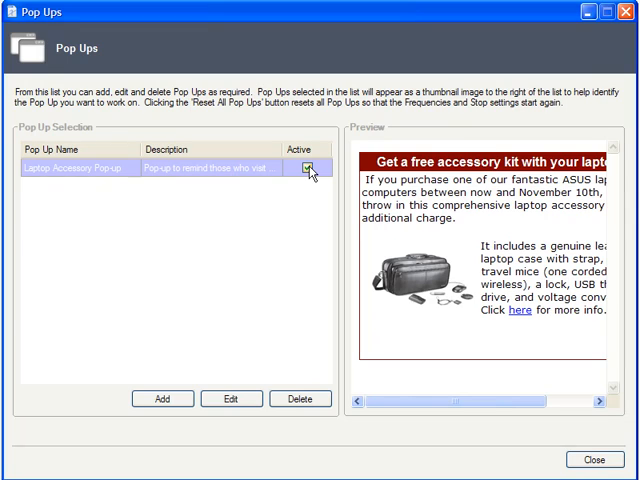
pyautogui.click(308, 168)
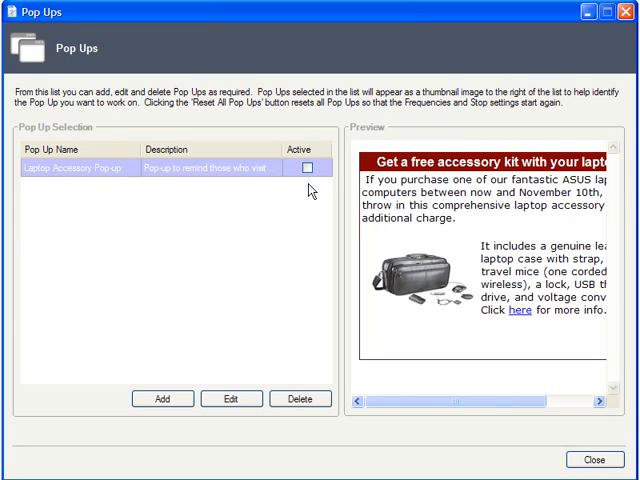
pyautogui.click(308, 168)
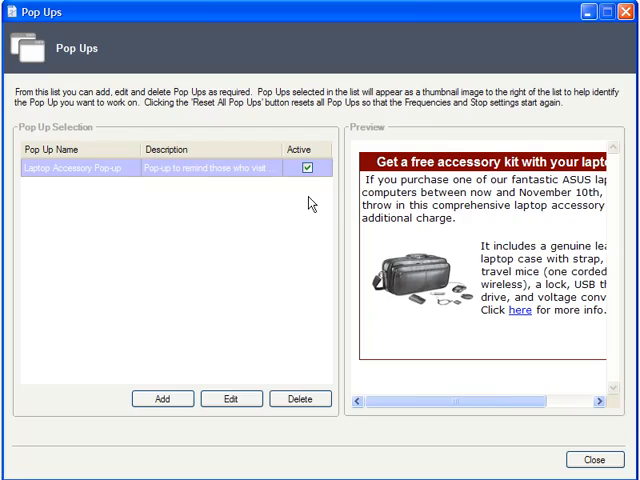